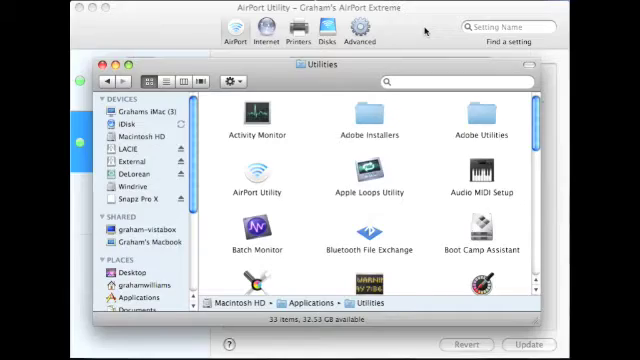
{"action": "mouse_move", "coordinate": [280, 184]}
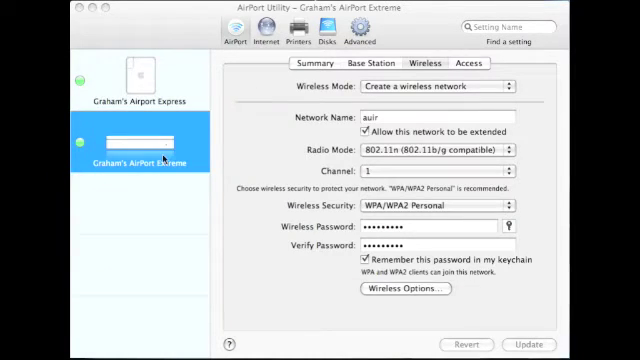
{"action": "mouse_move", "coordinate": [192, 84]}
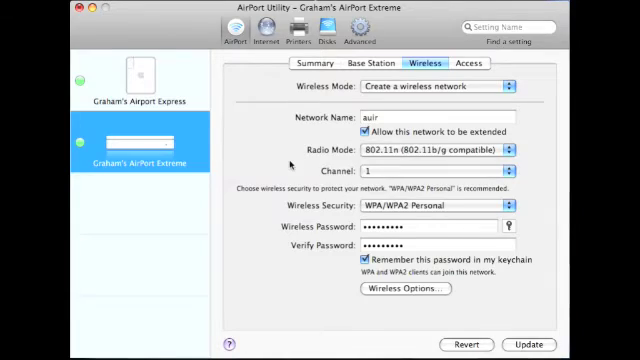
Select the AirPort Express in the sidebar to show its wireless settings
{"action": "left_click", "coordinate": [130, 80]}
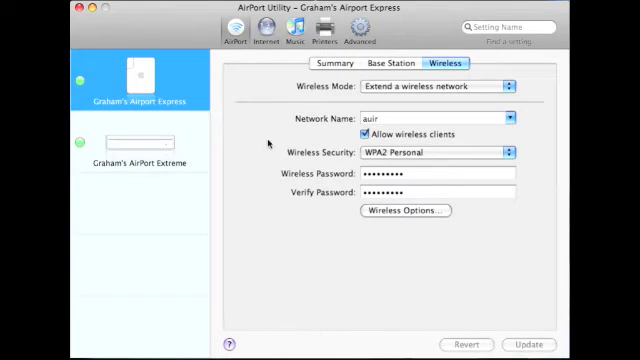
{"action": "mouse_move", "coordinate": [370, 108]}
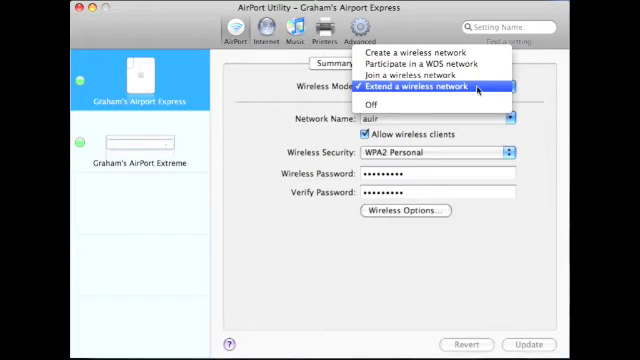
{"action": "left_click", "coordinate": [428, 88]}
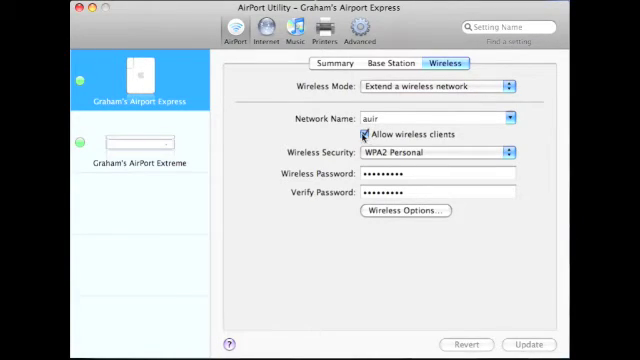